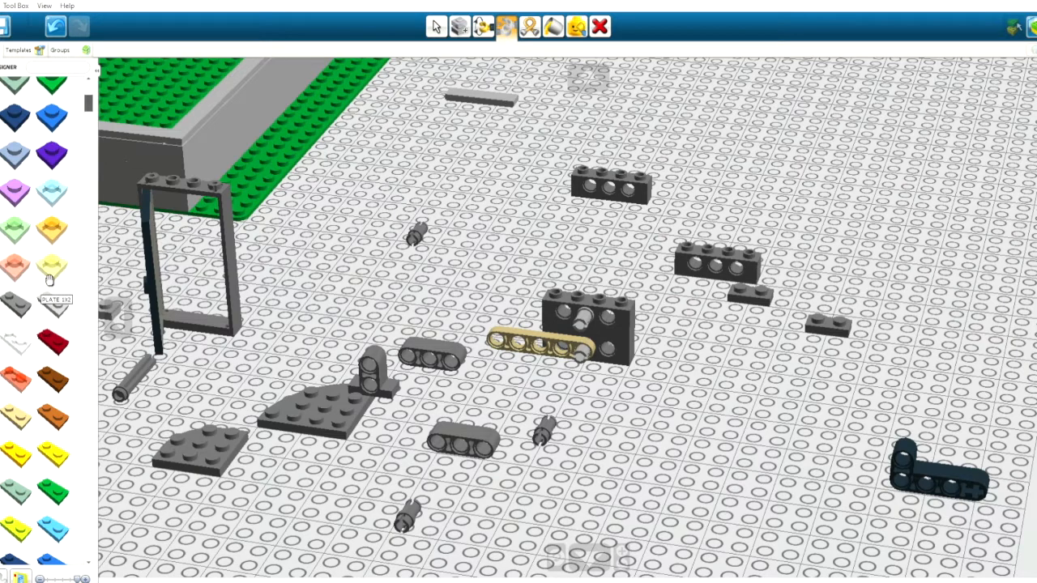
mouse_move(508, 26)
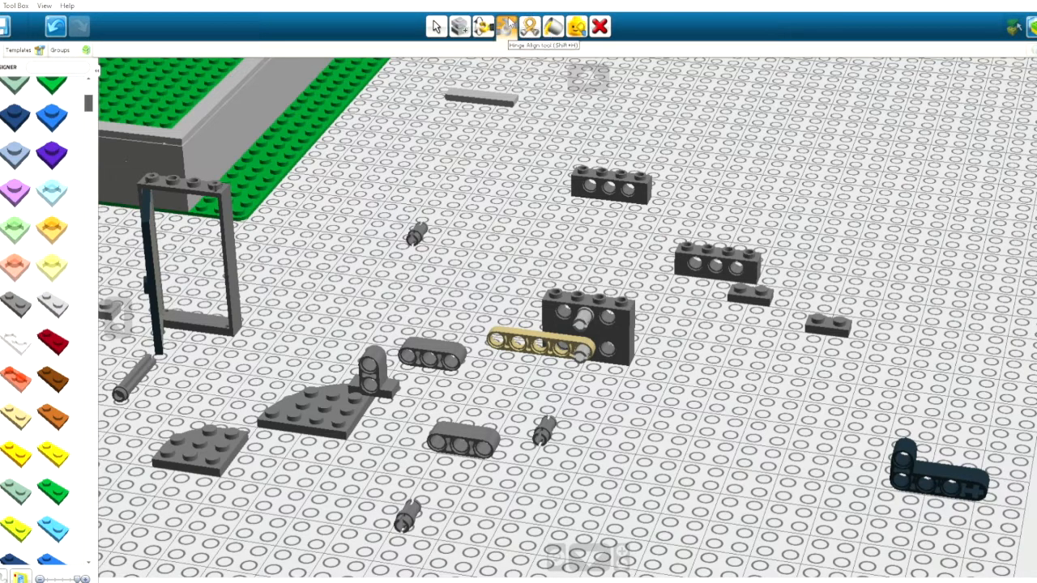
mouse_move(483, 26)
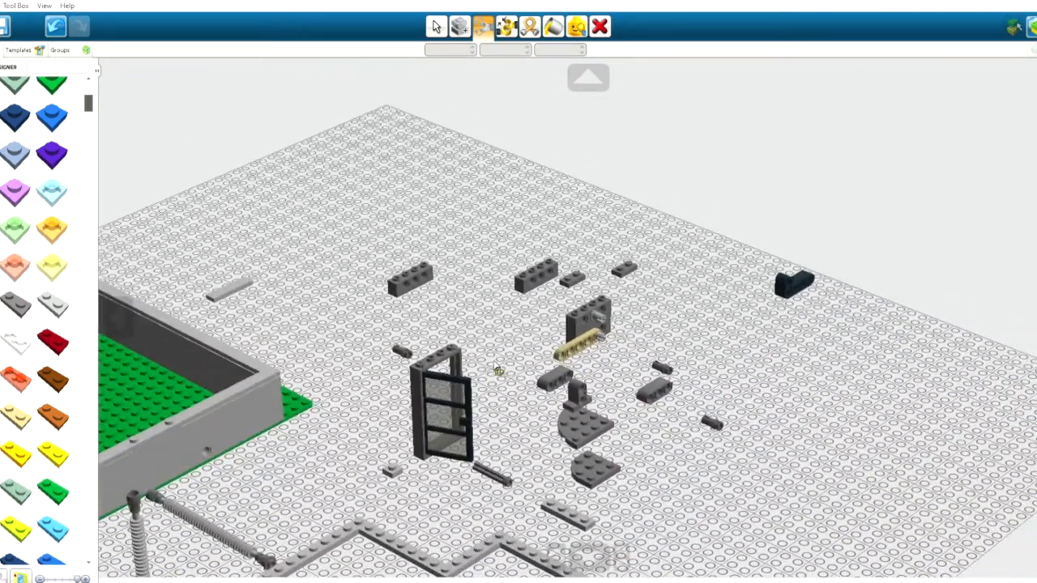
- Activate the Hinge tool on the door so its red outline and green rotation arc appear
left_click_drag(499, 369, 444, 424)
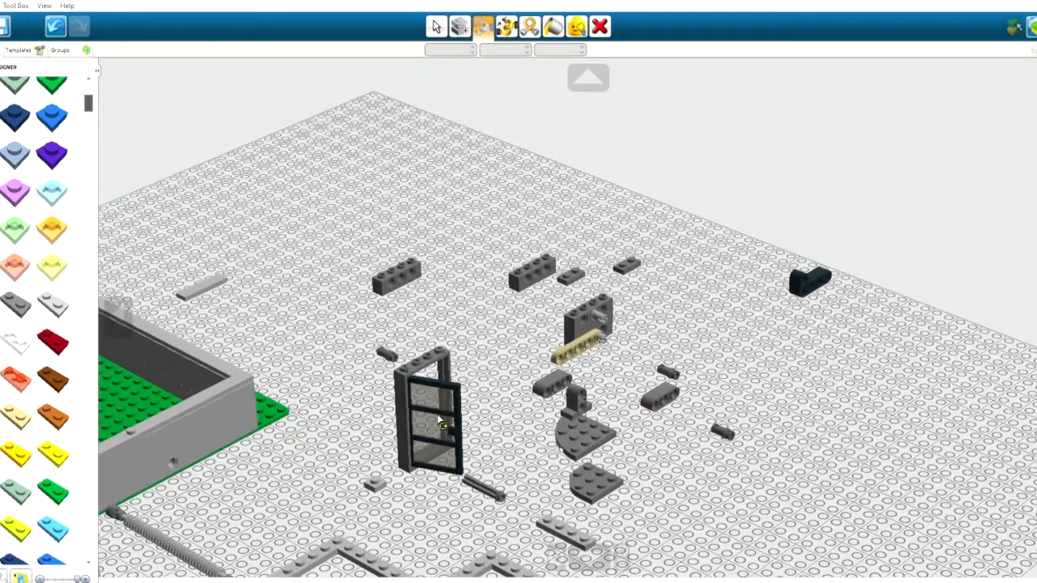
left_click(429, 413)
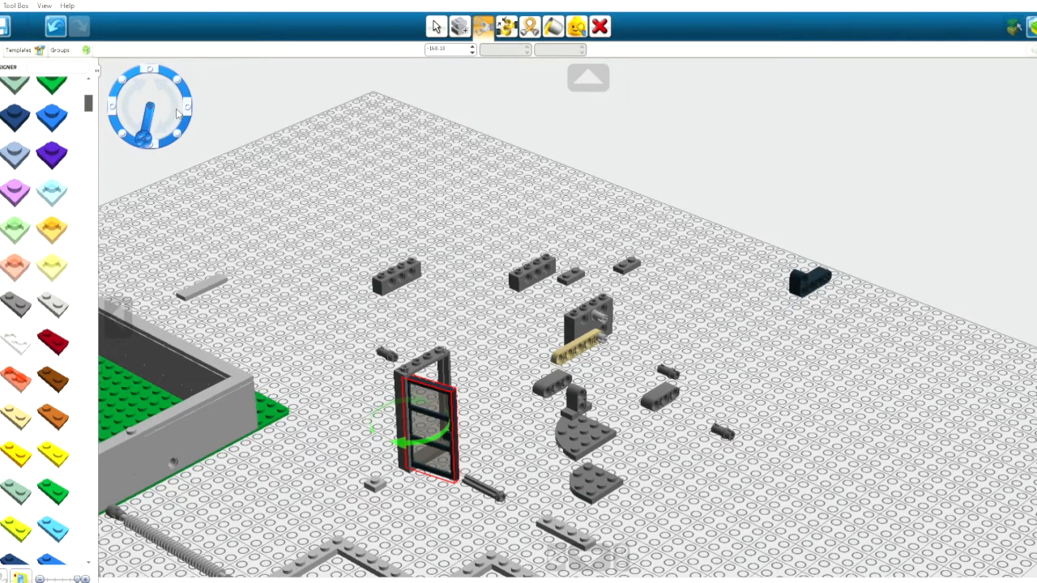
mouse_move(499, 399)
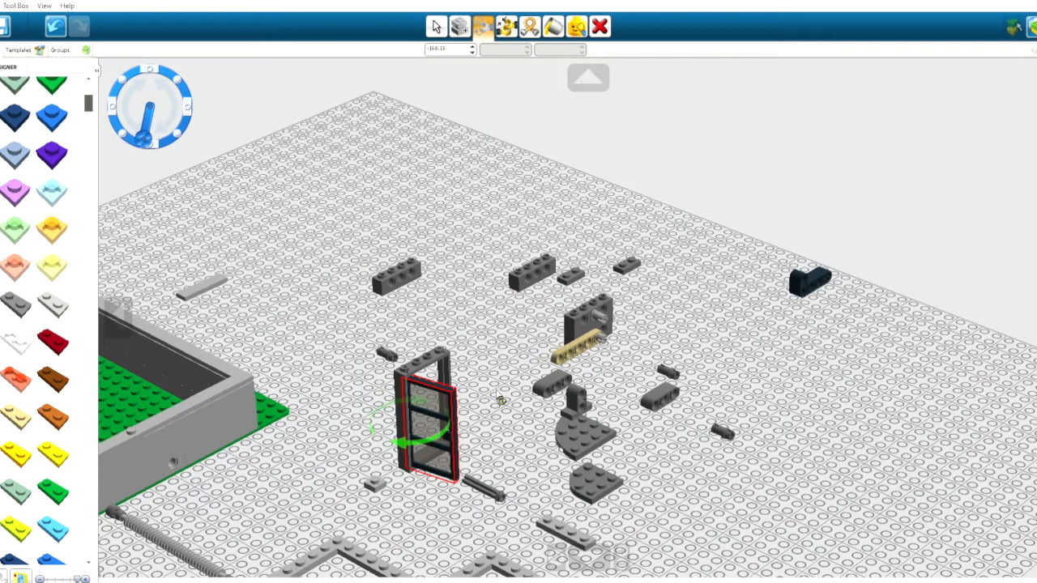
mouse_move(186, 418)
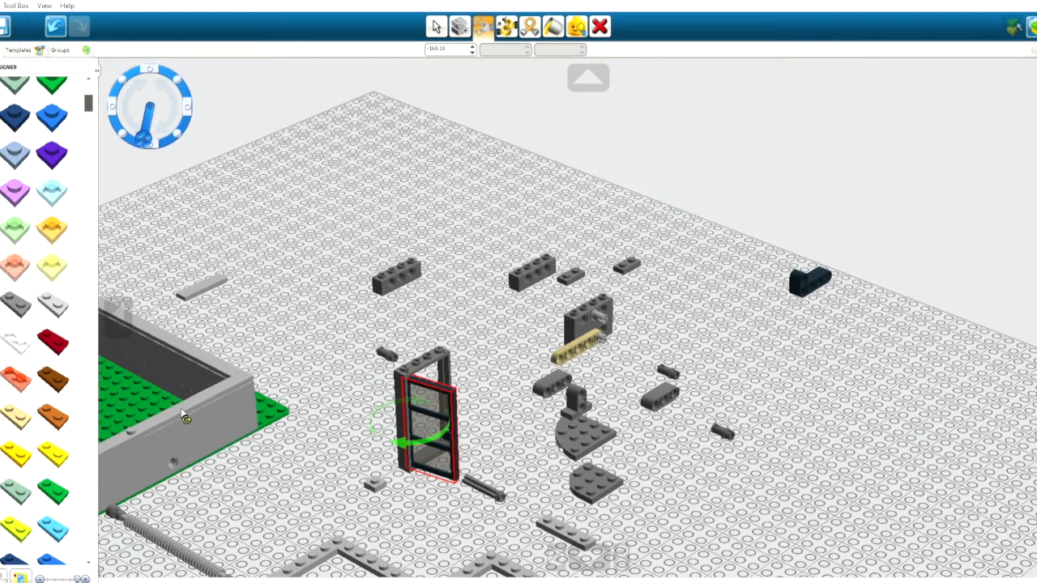